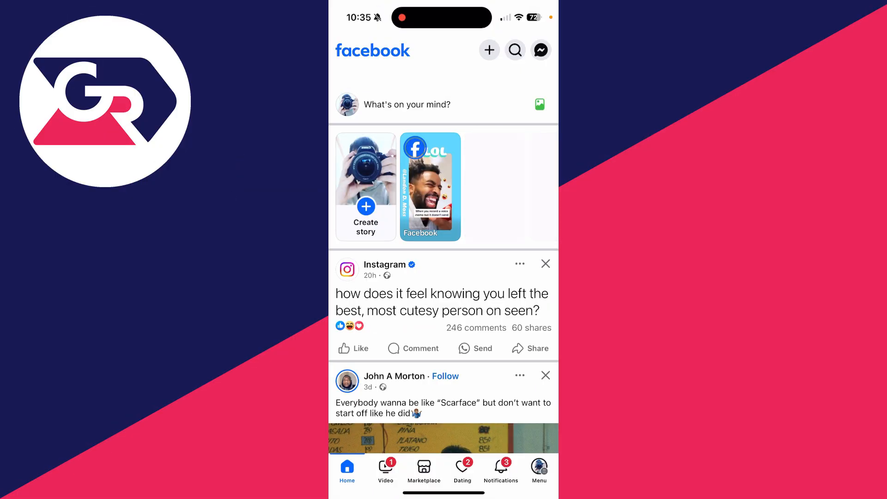
Open an empty Create post composer from the 'What's on your mind?' field
left_click(407, 104)
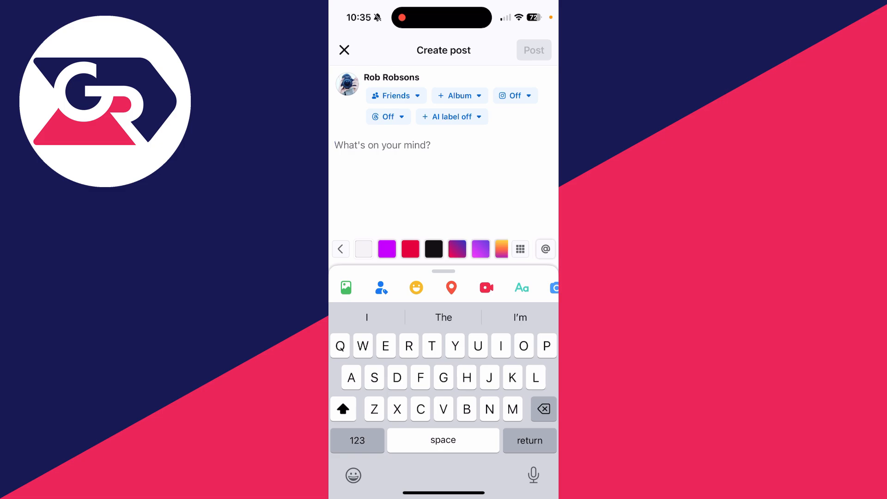
Accept LingoJam's privacy notice and enter 'This is important' into the generator
type("Hi")
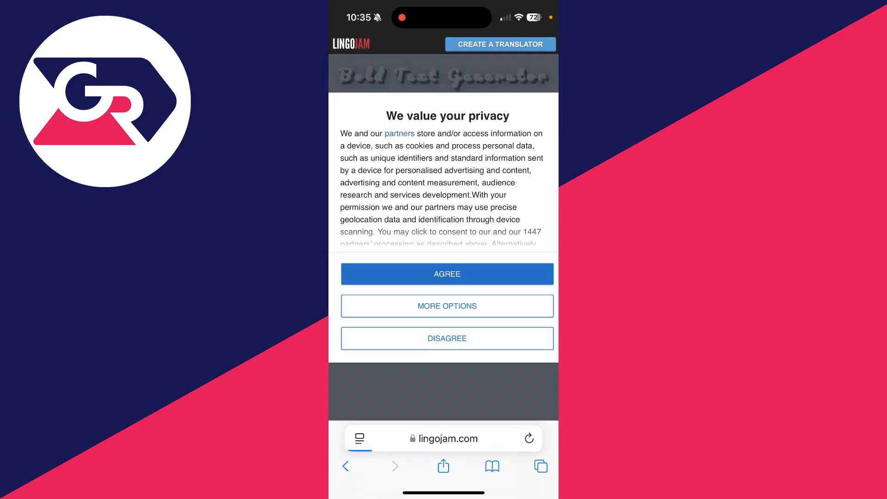
left_click(446, 274)
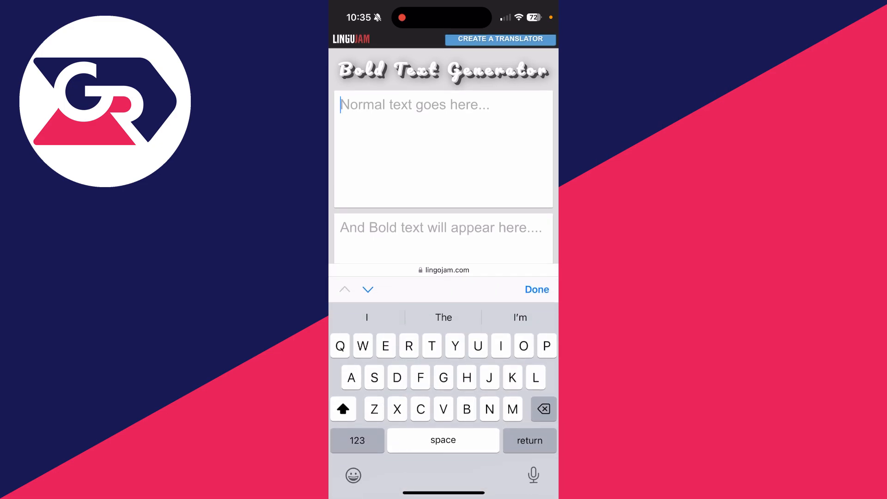
type("This is i")
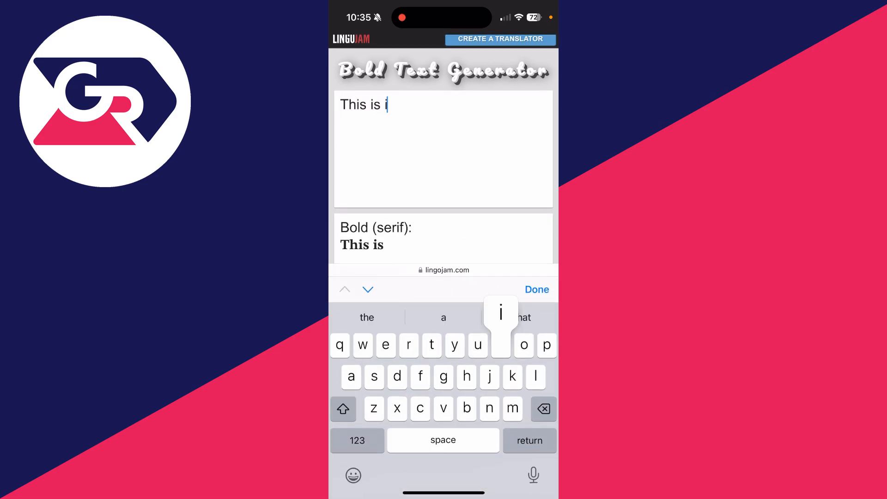
type("mport")
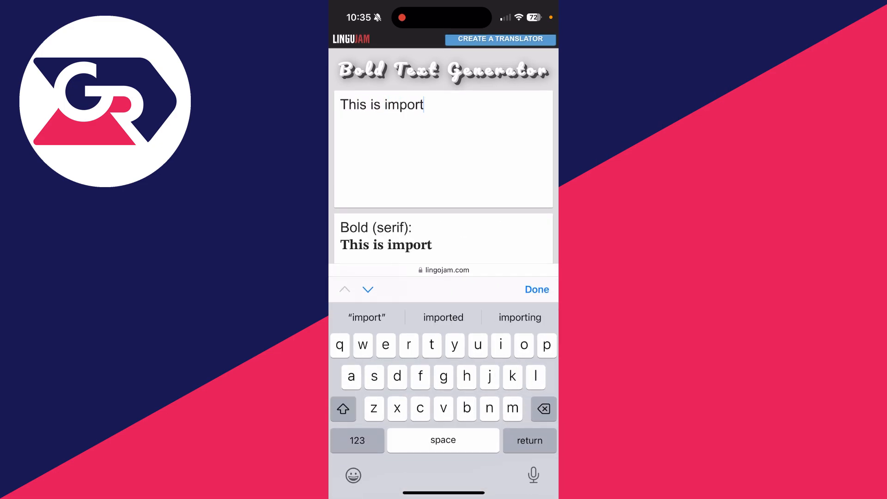
Scroll to the bold sans rendering of 'This is important' and start selecting it
left_click(536, 290)
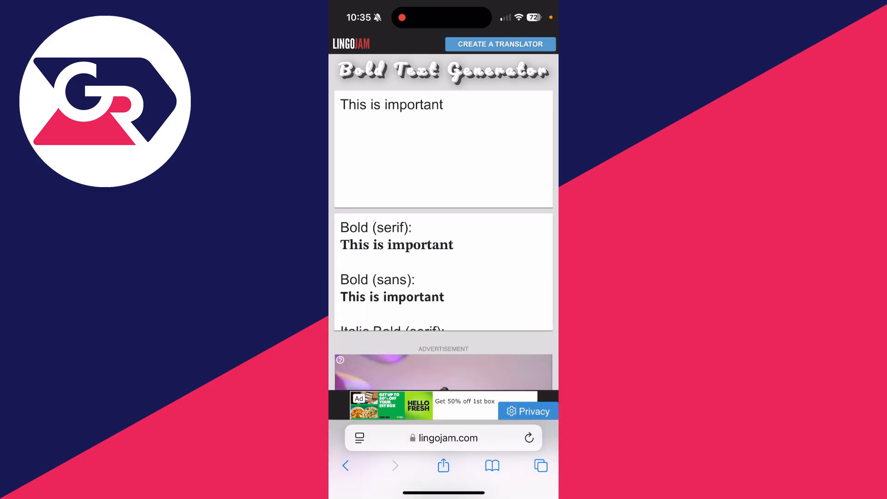
scroll("down", 3)
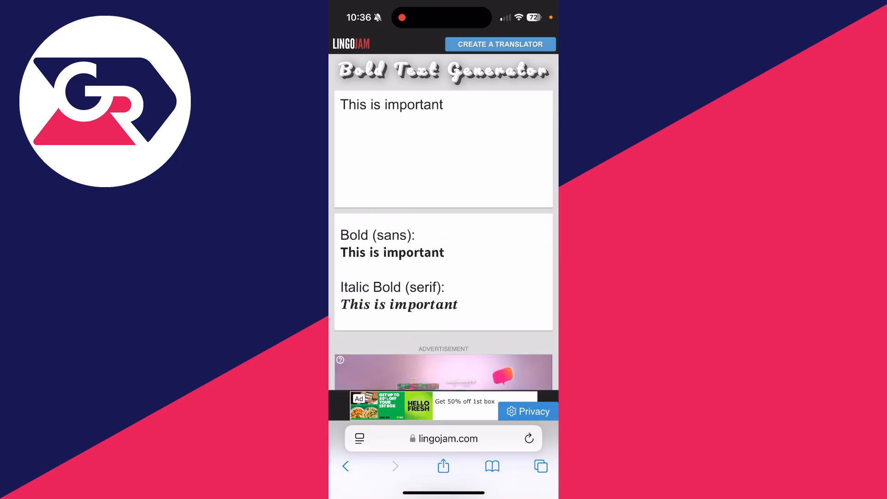
double_click(352, 252)
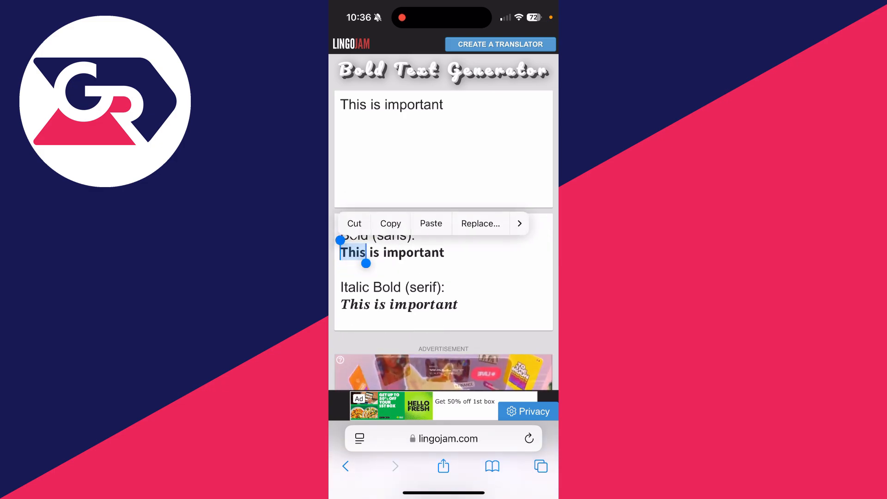